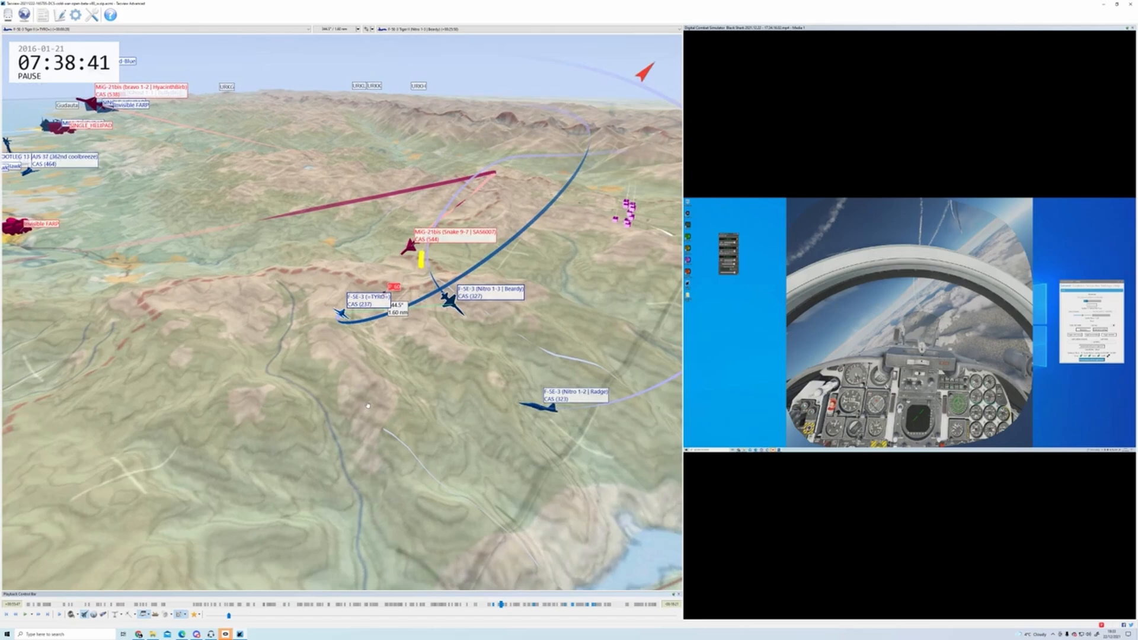
pyautogui.moveTo(367, 407)
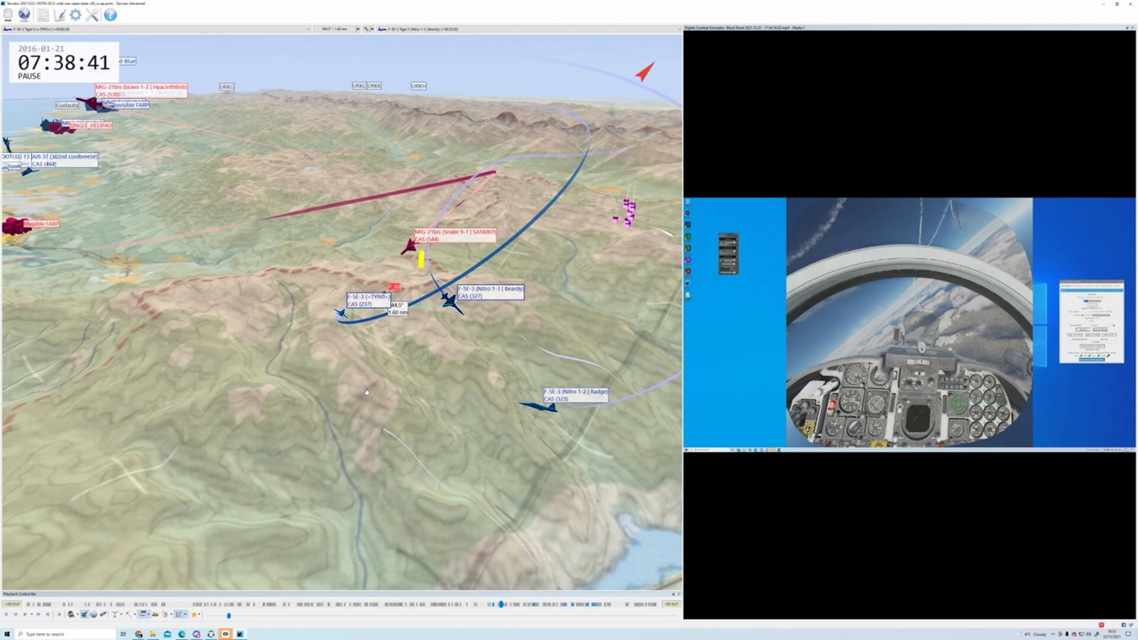
pyautogui.moveTo(185, 507)
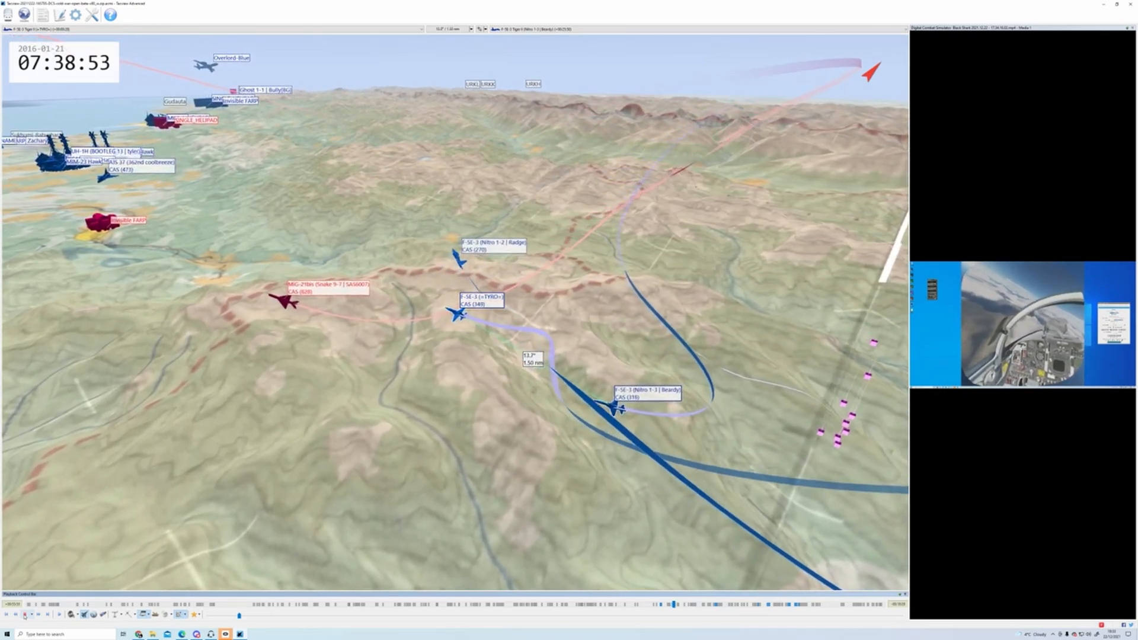
# Step: Switch to the Tacview 2 alpha debug build on its satellite globe, with Import options shown
pyautogui.click(21, 615)
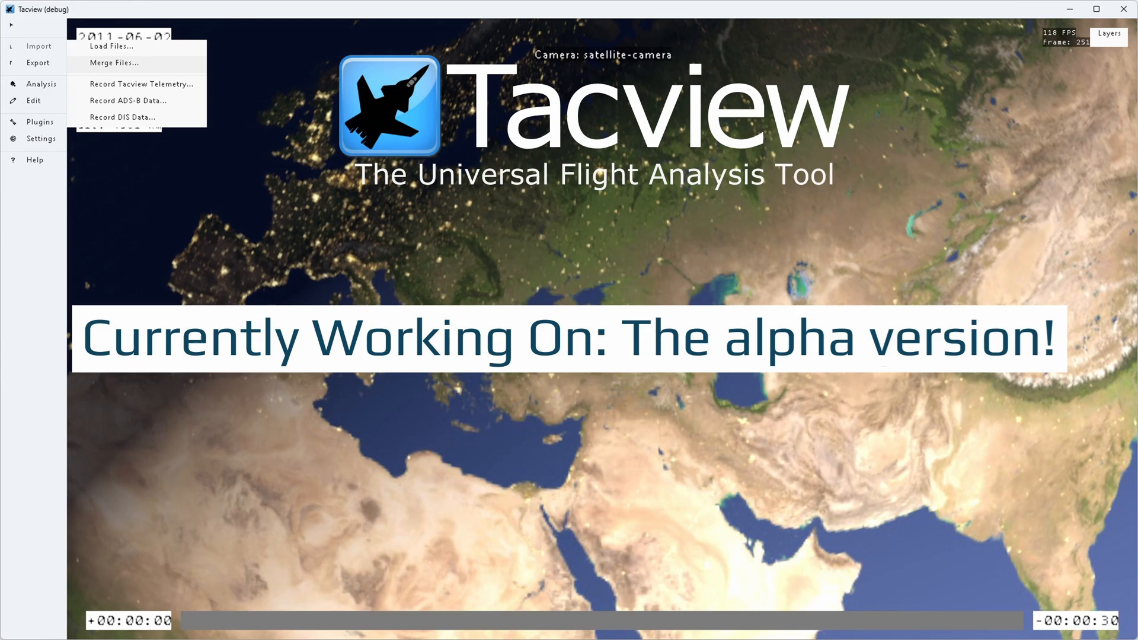
# Step: Load 'test complex 3d model.txt.acmi' to show the MiG-29 in the multi-viewport layout
pyautogui.click(114, 46)
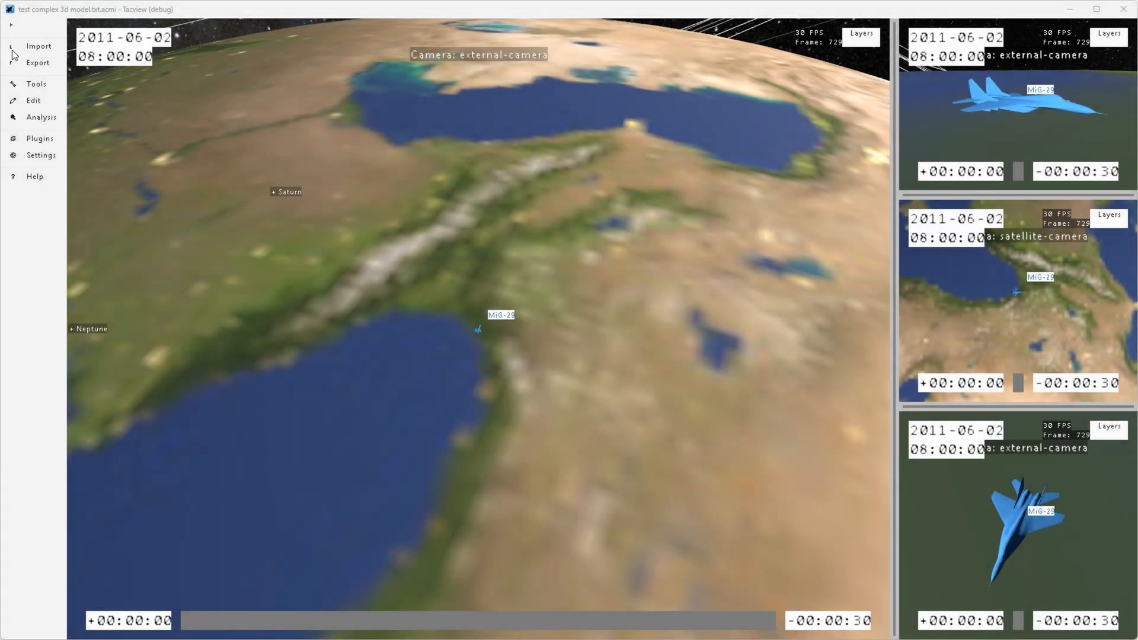
pyautogui.moveTo(34, 70)
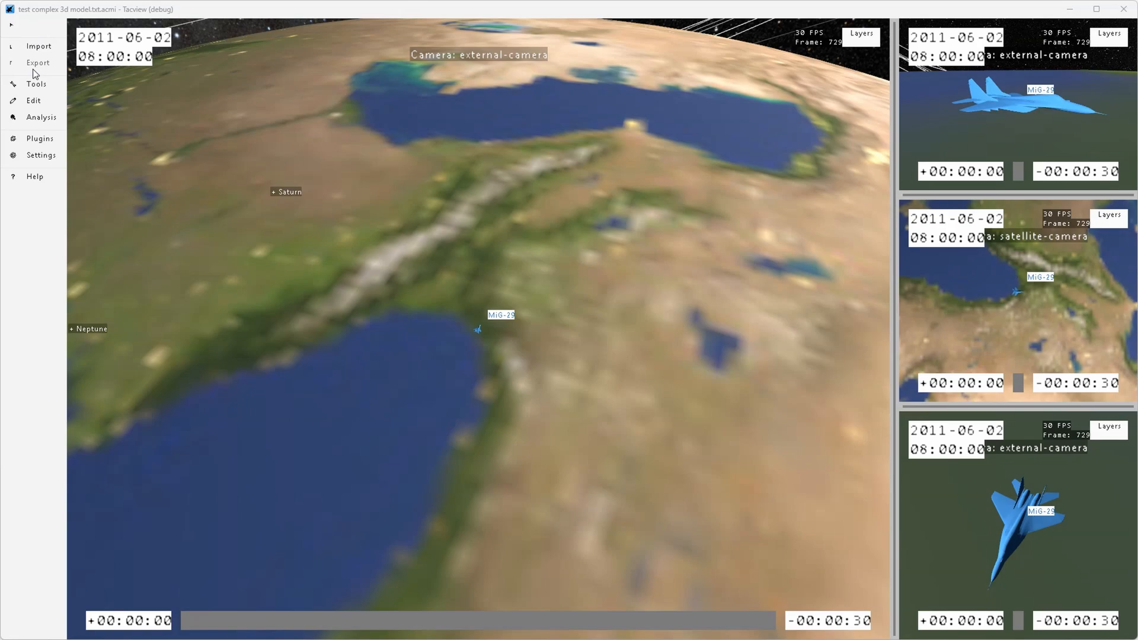
pyautogui.click(36, 46)
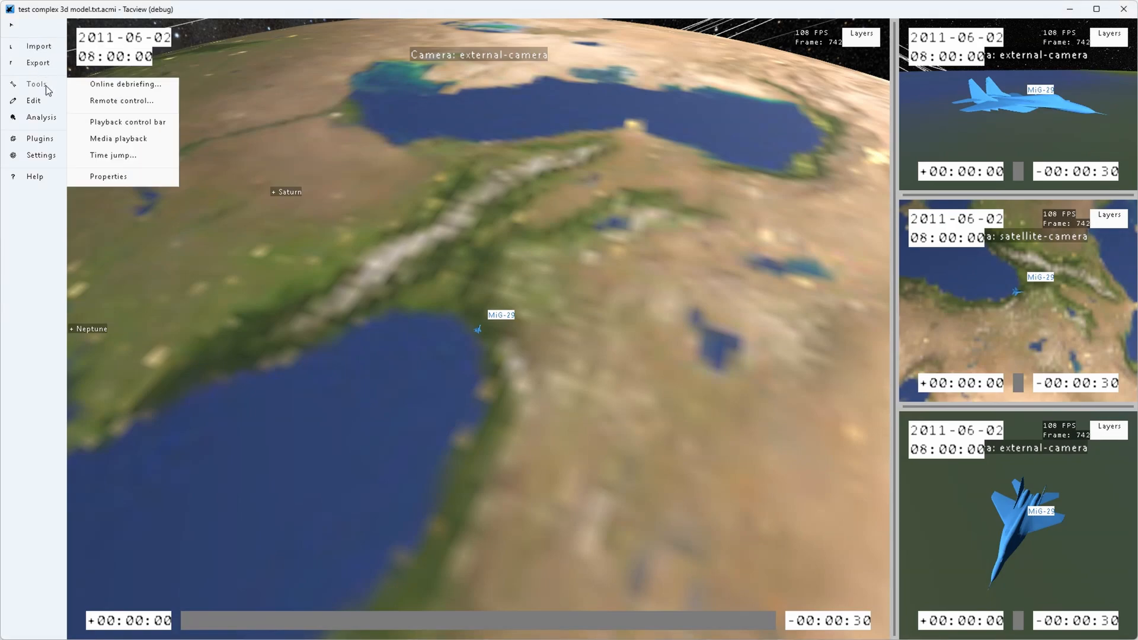
pyautogui.click(35, 117)
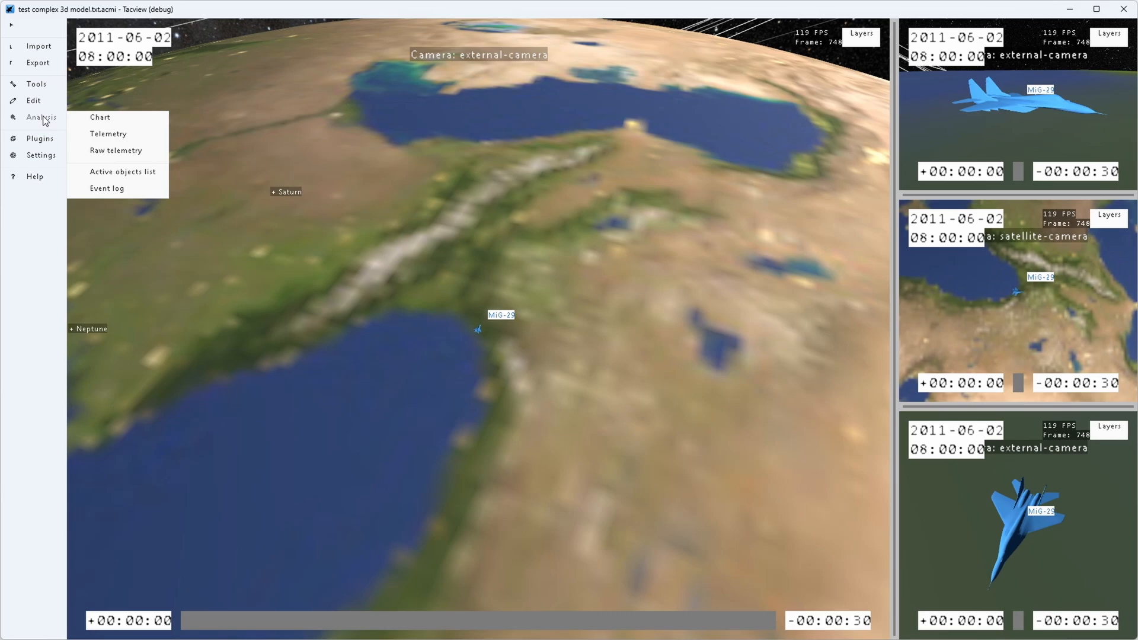
pyautogui.click(40, 155)
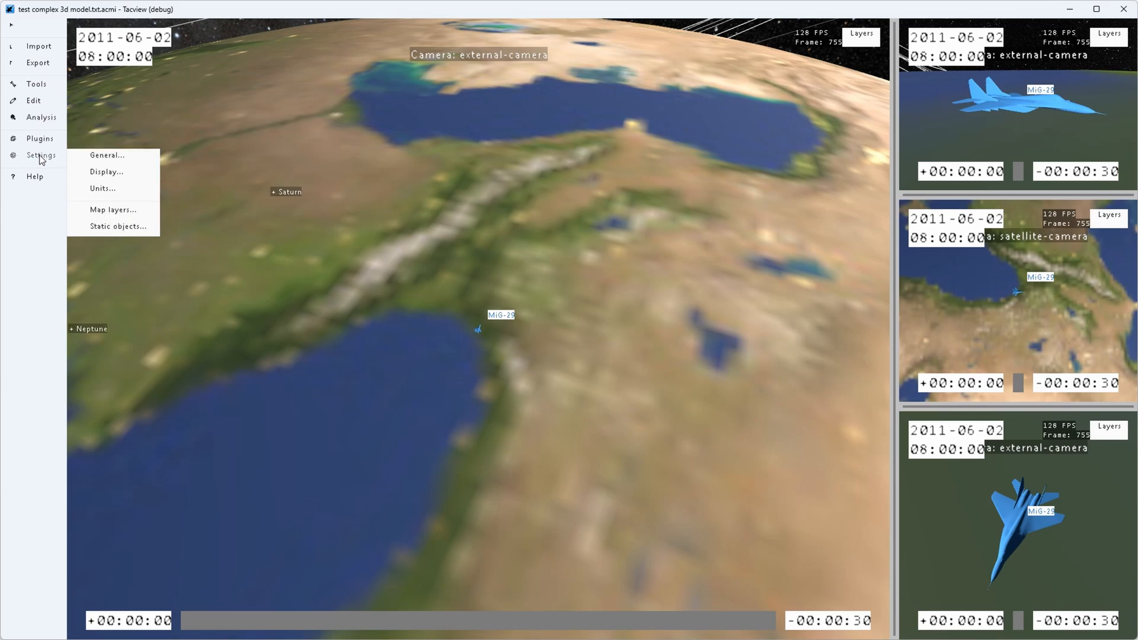
pyautogui.click(34, 177)
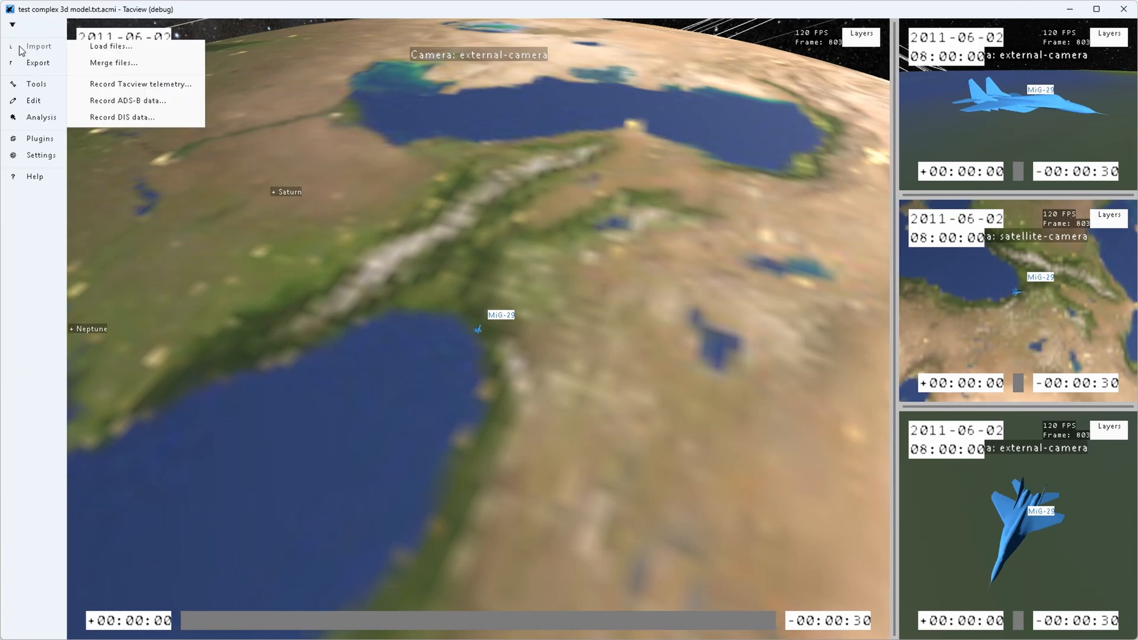
pyautogui.click(41, 117)
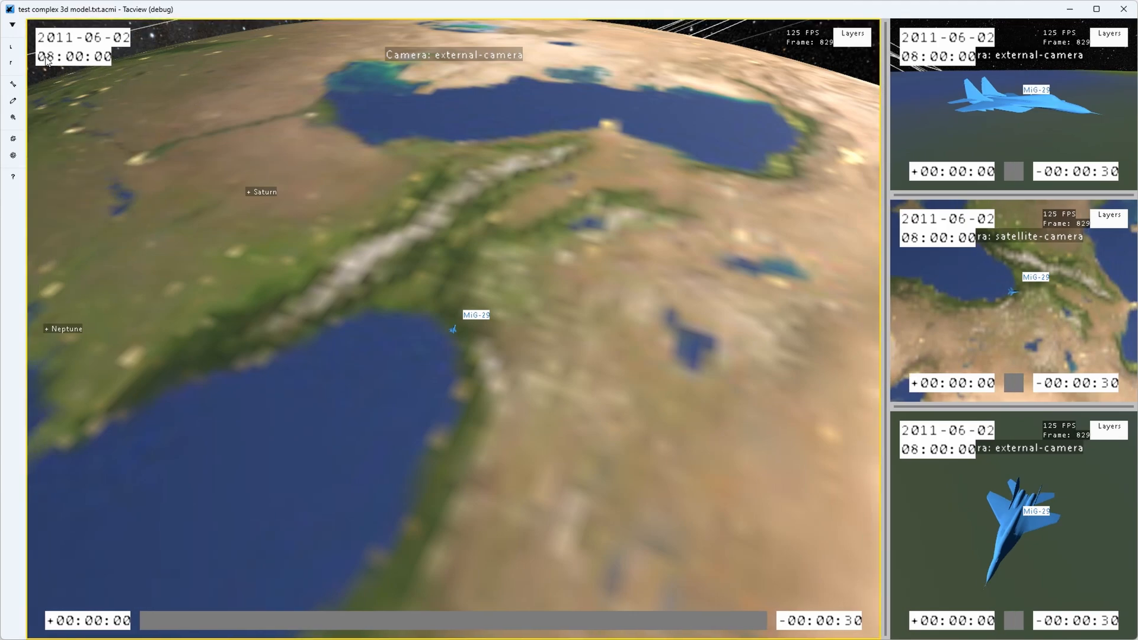
pyautogui.click(29, 176)
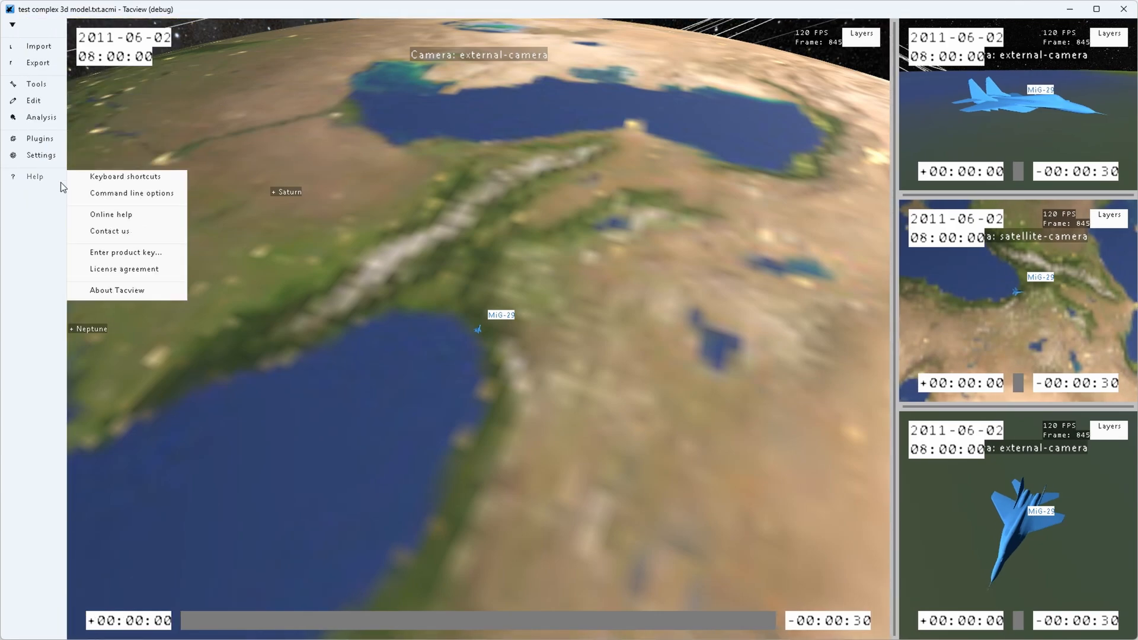
pyautogui.click(117, 290)
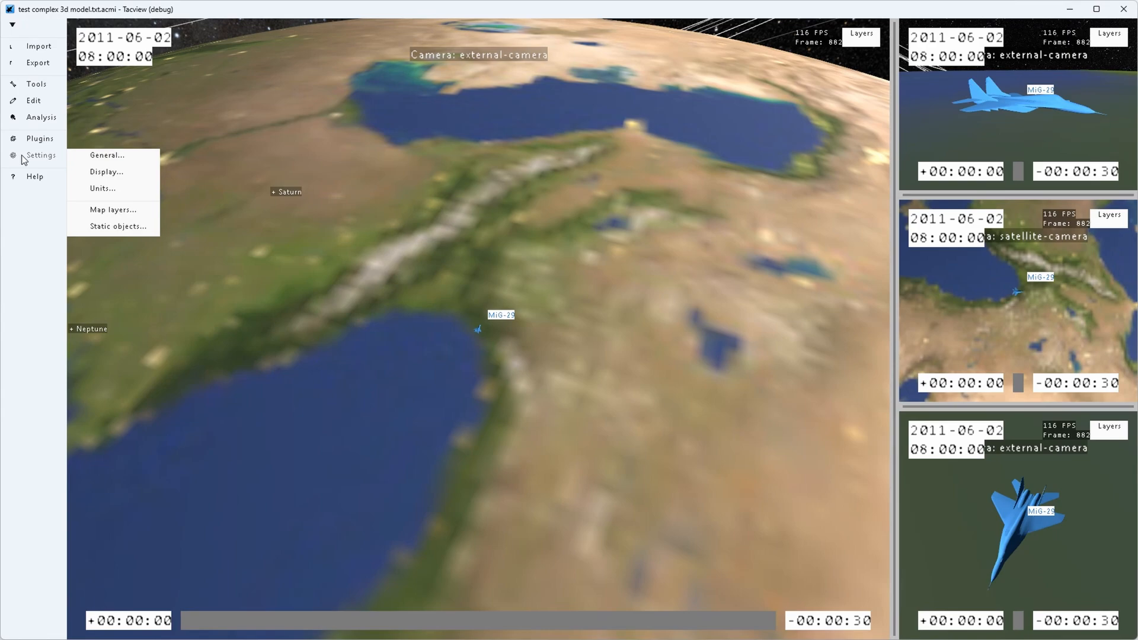
pyautogui.click(39, 138)
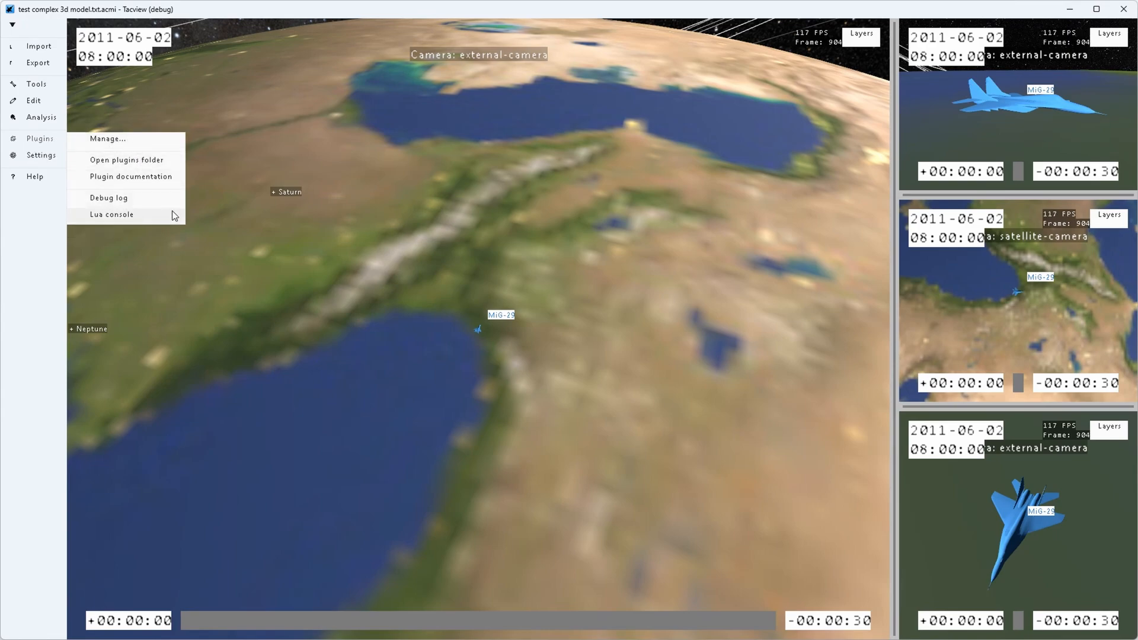
pyautogui.moveTo(275, 207)
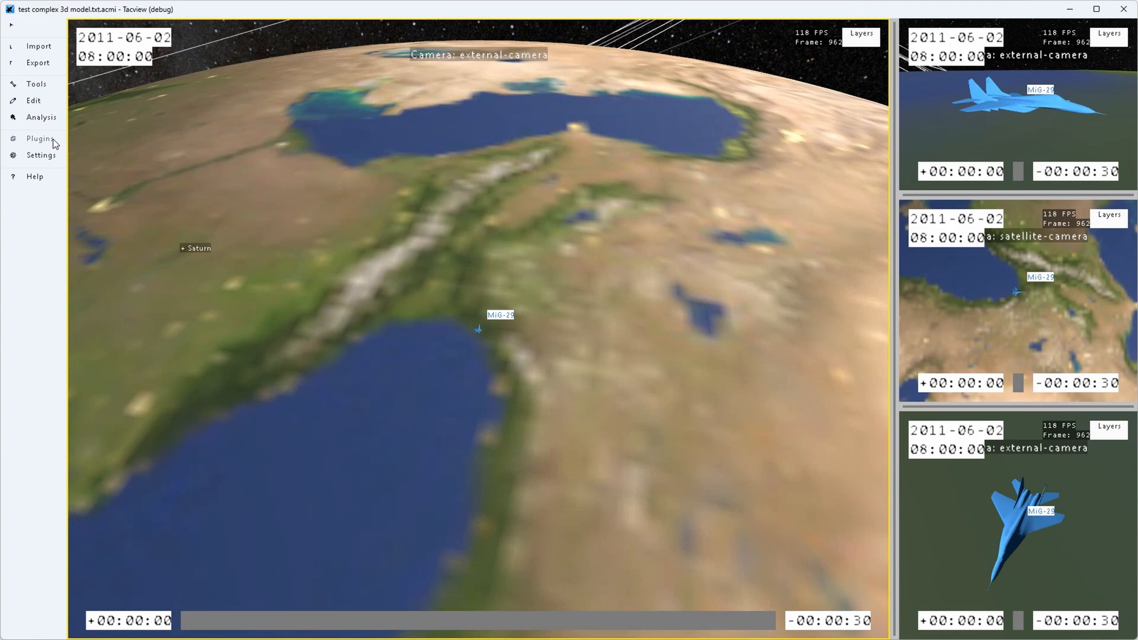
pyautogui.click(33, 100)
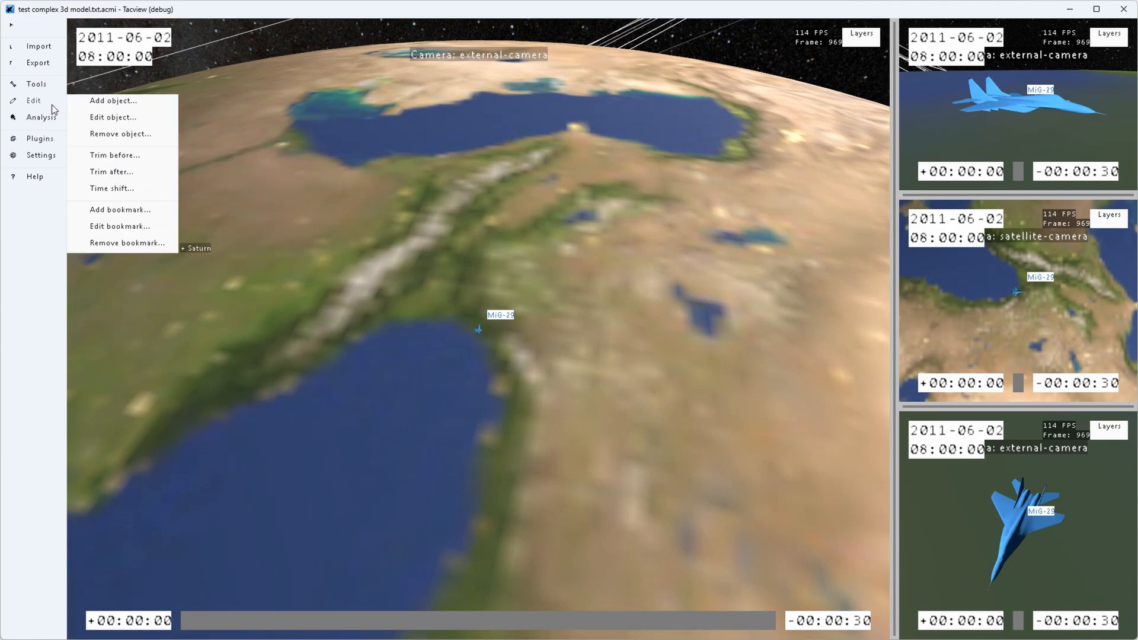
pyautogui.click(34, 176)
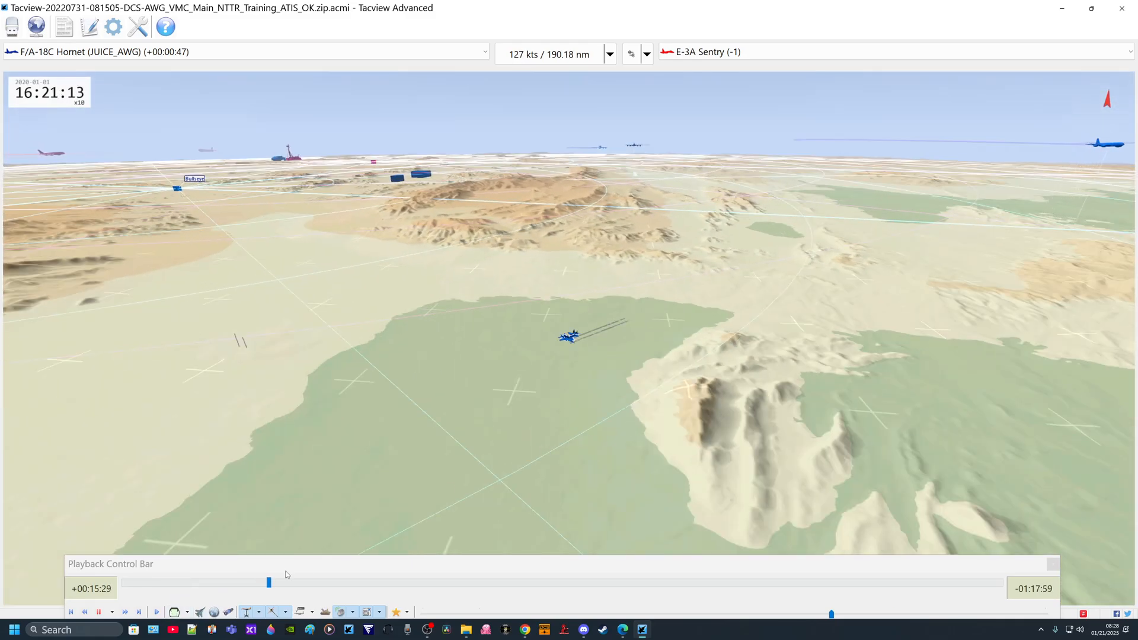
# Step: Scrub the F/A-18C replay forward through 16:22 and 16:43 to 16:52:54
pyautogui.moveTo(268, 582); pyautogui.dragTo(281, 583)
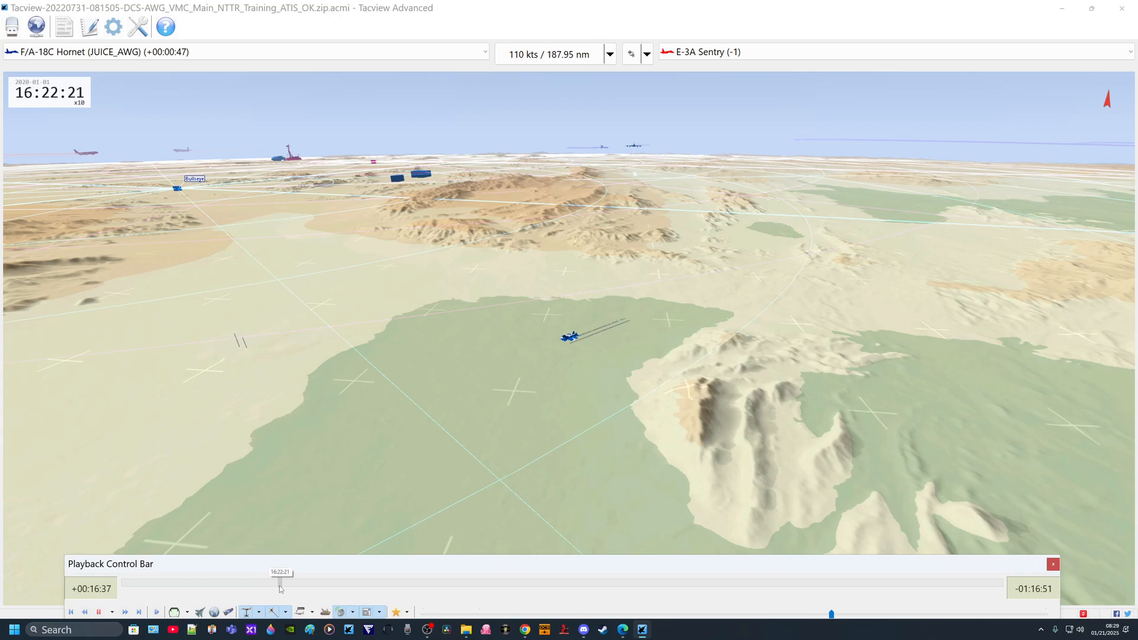
pyautogui.moveTo(282, 581); pyautogui.dragTo(359, 580)
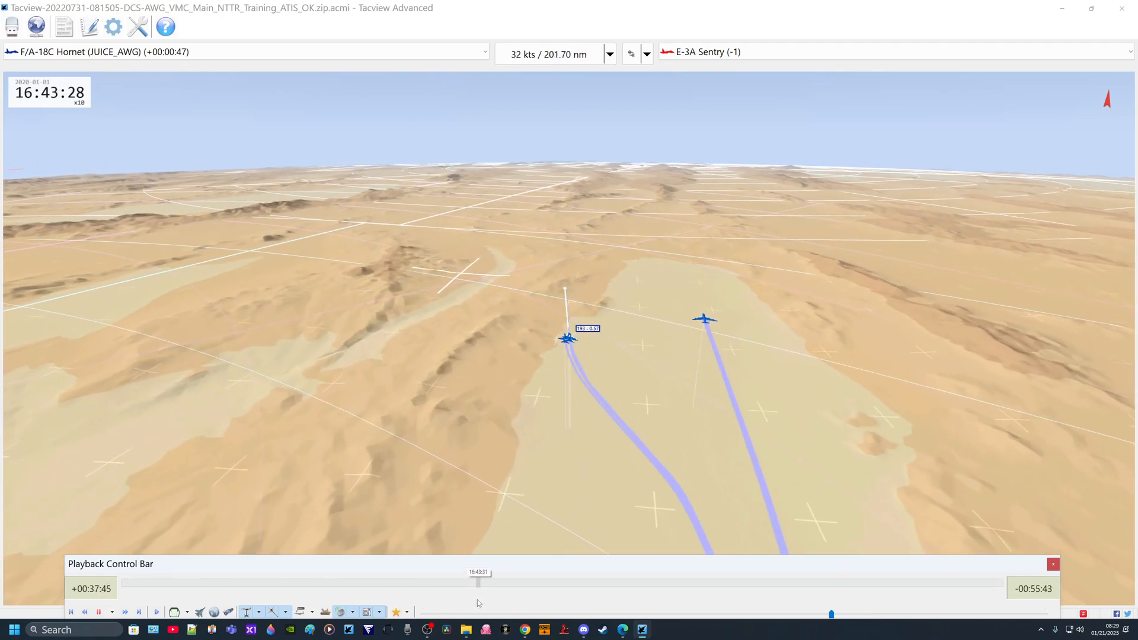
pyautogui.moveTo(479, 582); pyautogui.dragTo(522, 582)
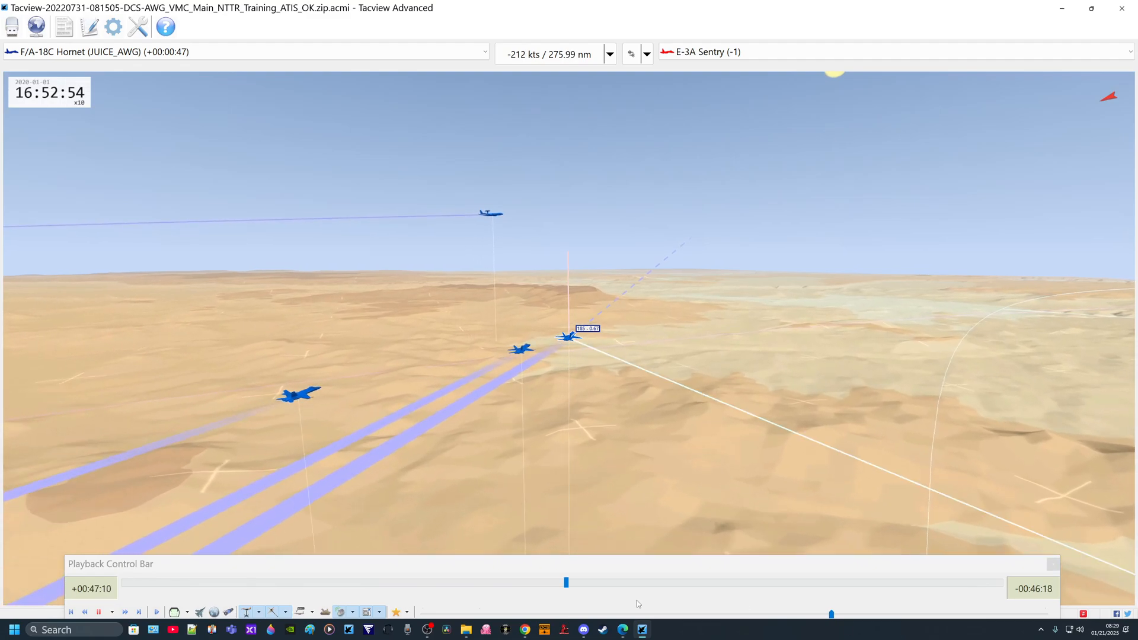
# Step: Scrub ahead to 17:11, back to 17:08:46 paused, and set playback to x10
pyautogui.moveTo(566, 582); pyautogui.dragTo(599, 583)
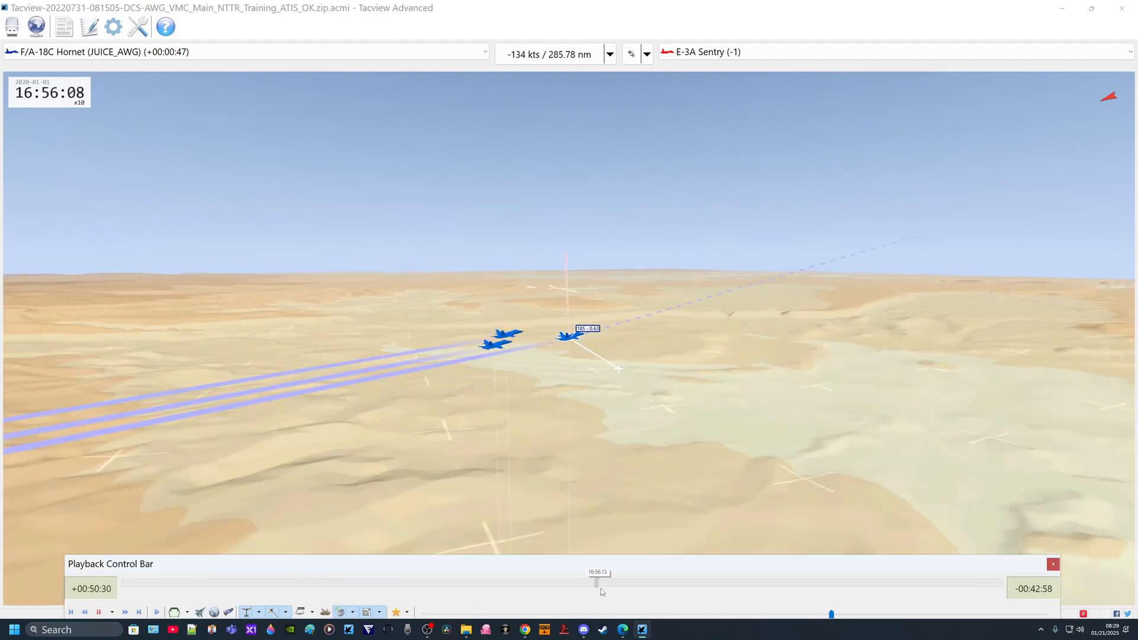
pyautogui.moveTo(599, 581); pyautogui.dragTo(630, 581)
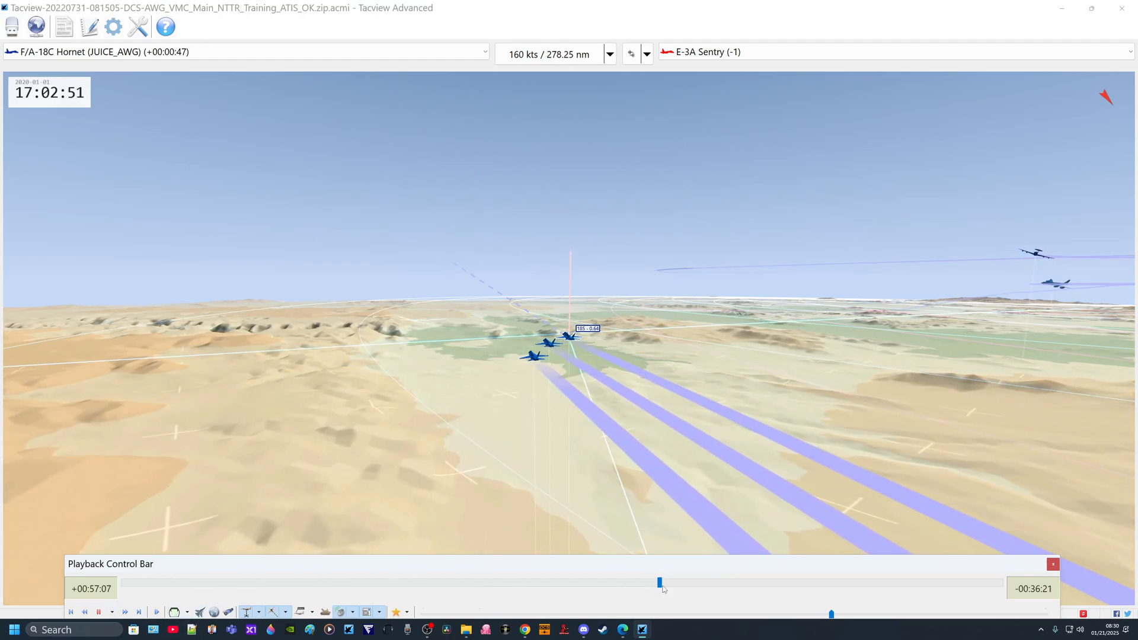
pyautogui.moveTo(660, 582); pyautogui.dragTo(716, 582)
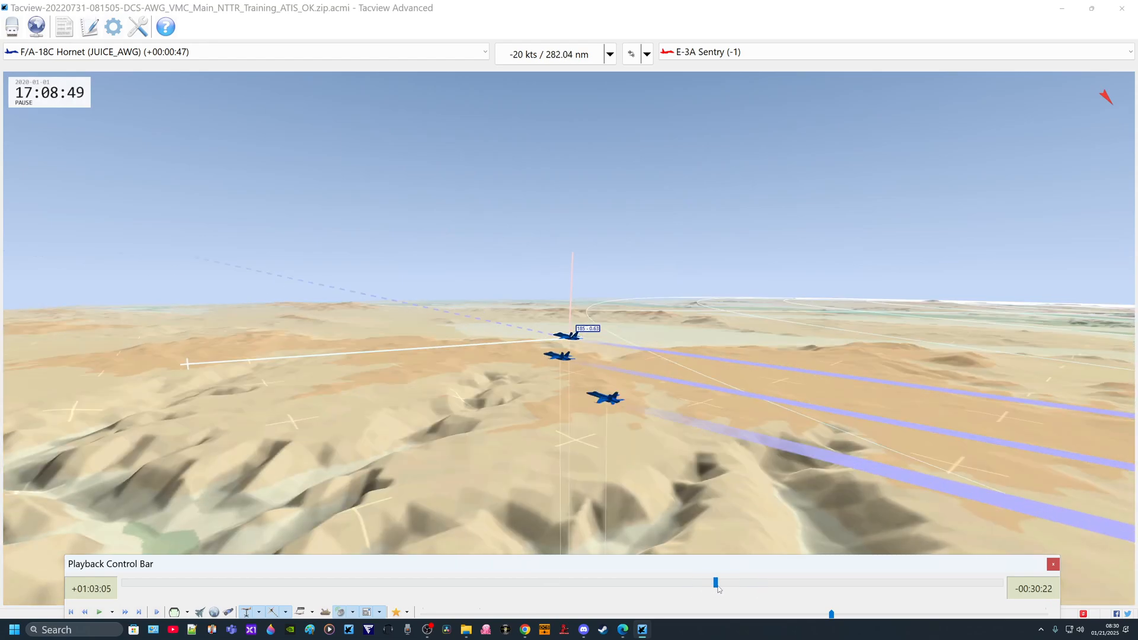
pyautogui.moveTo(716, 583); pyautogui.dragTo(743, 583)
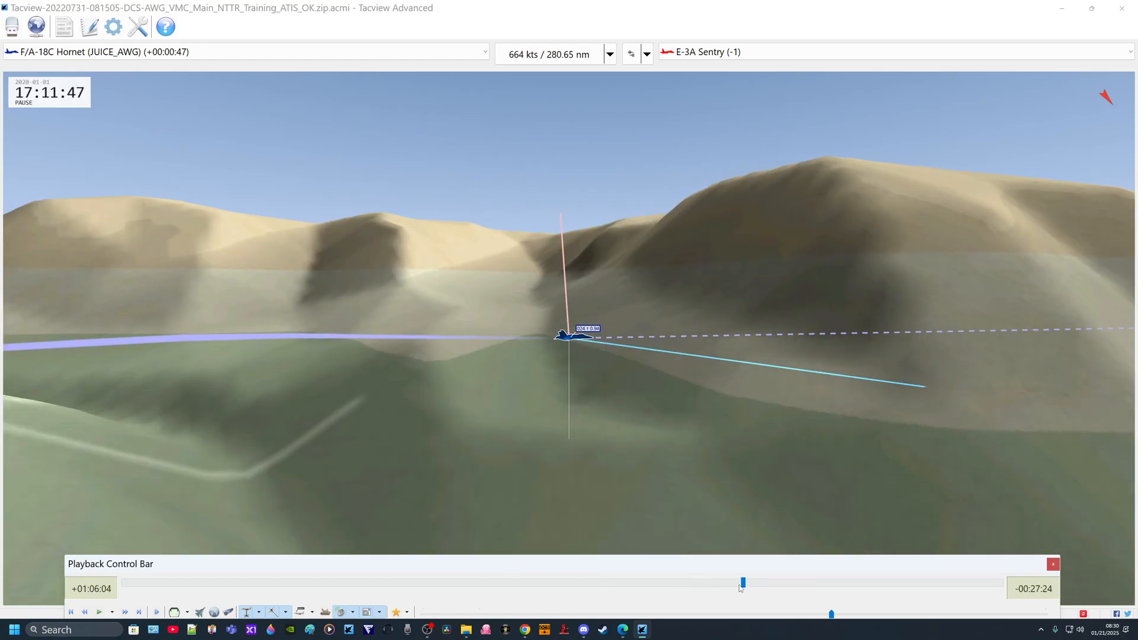
pyautogui.moveTo(741, 582); pyautogui.dragTo(714, 582)
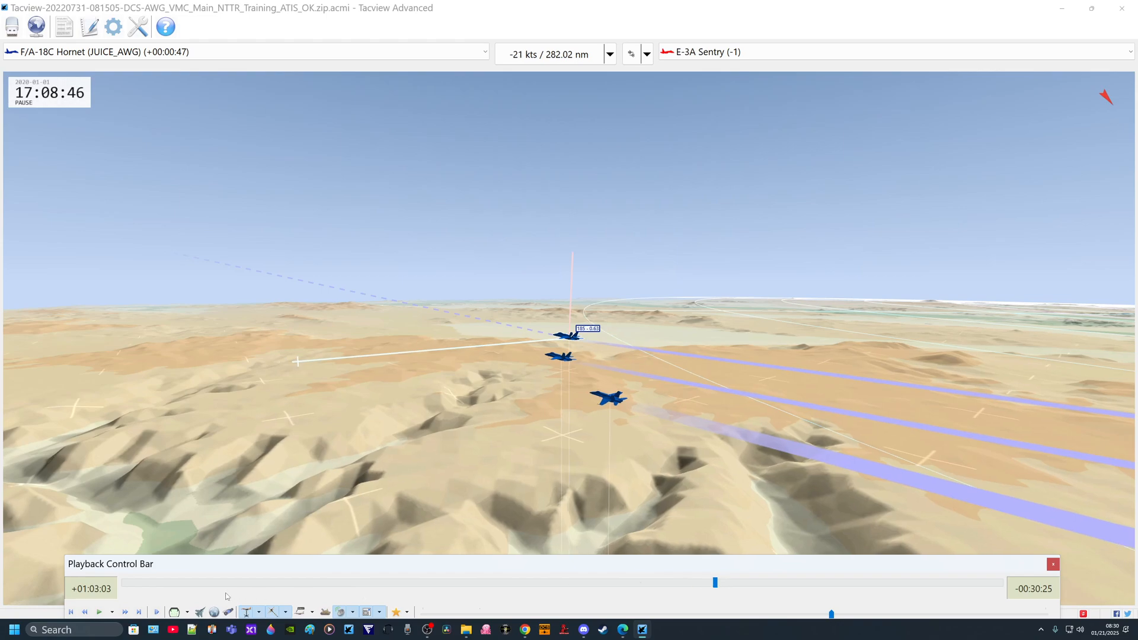
pyautogui.click(124, 612)
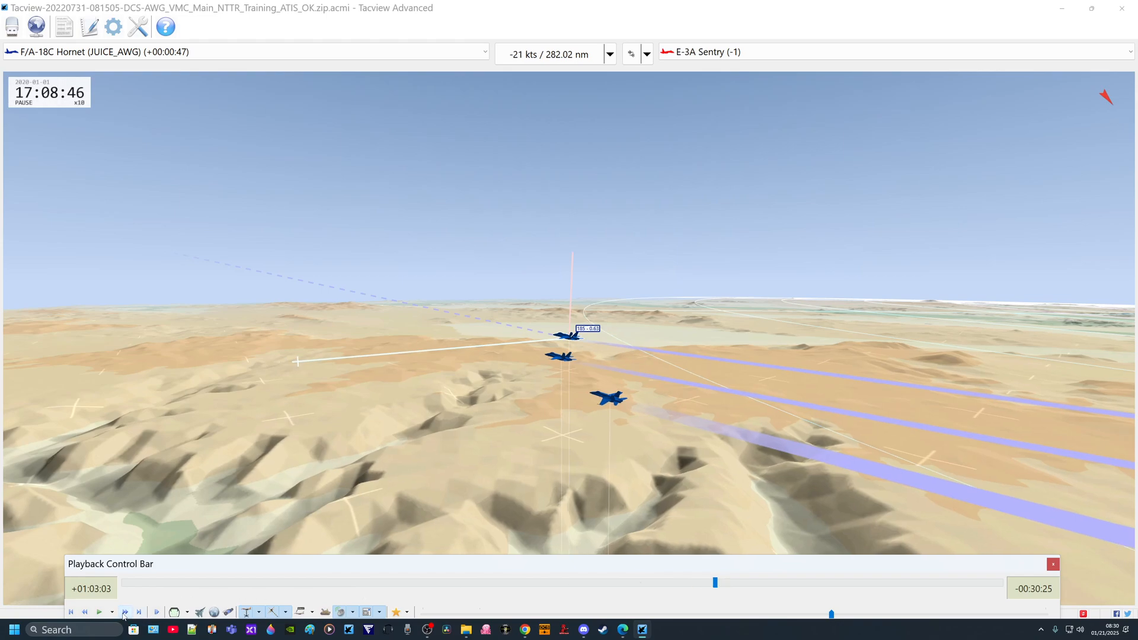